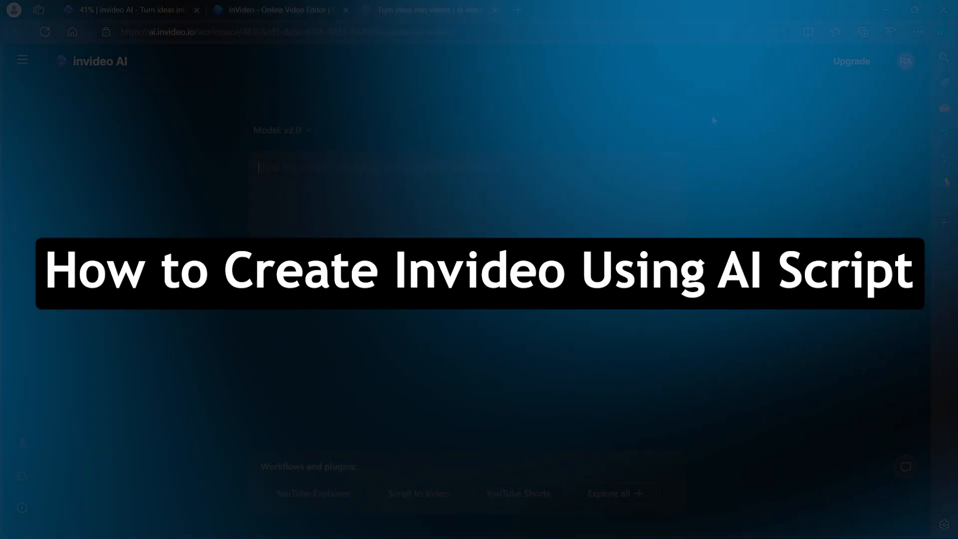
Open a new browser tab next to the invideo AI workspace
click(515, 10)
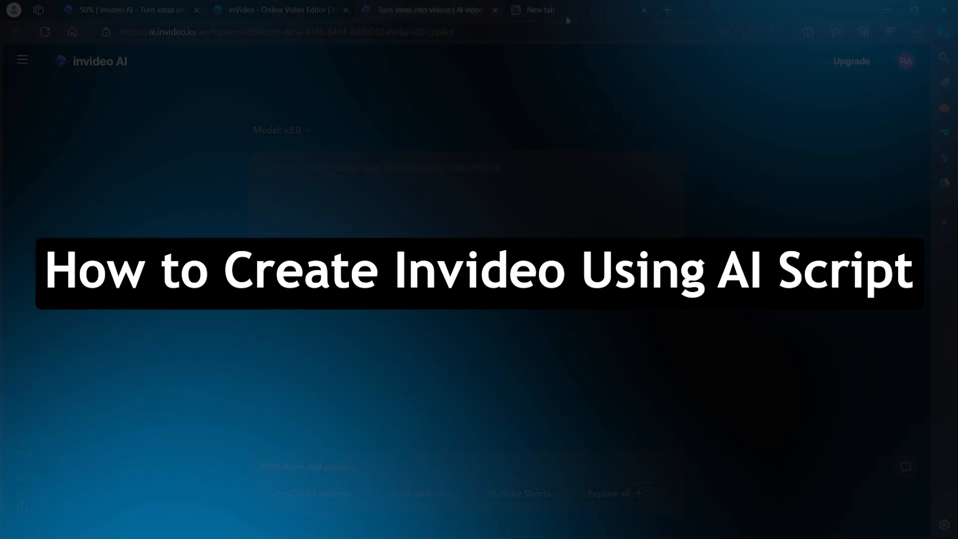
In ChatGPT, write the request 'create a script for a 2 minute youtube video on "How universe works"'
click(562, 10)
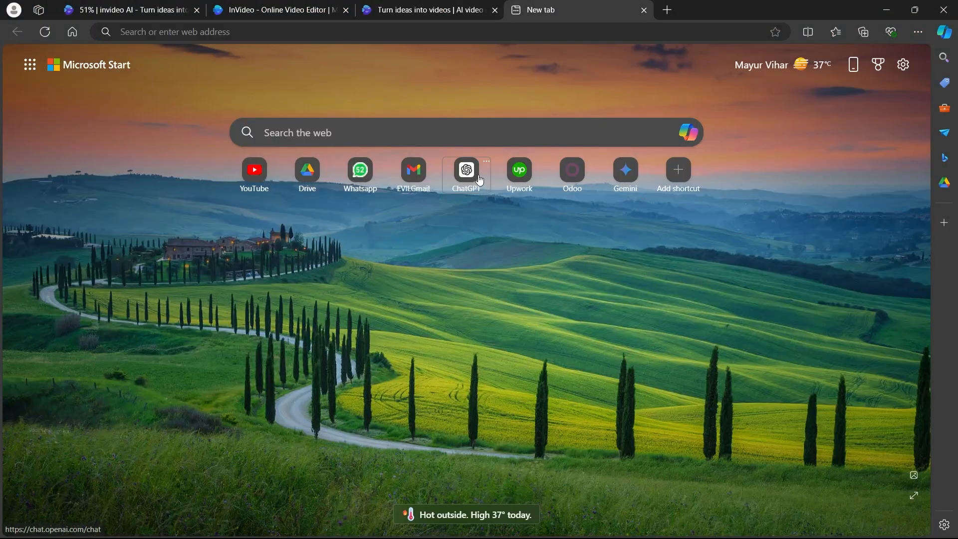
click(466, 170)
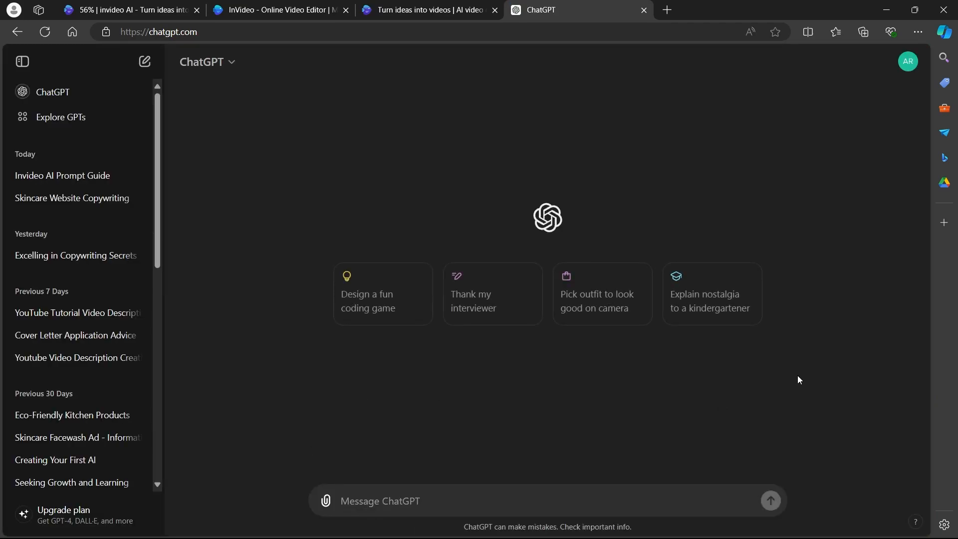
text(create a script for a 2 minute youtube video on "How universe works". It should be simple and quick)
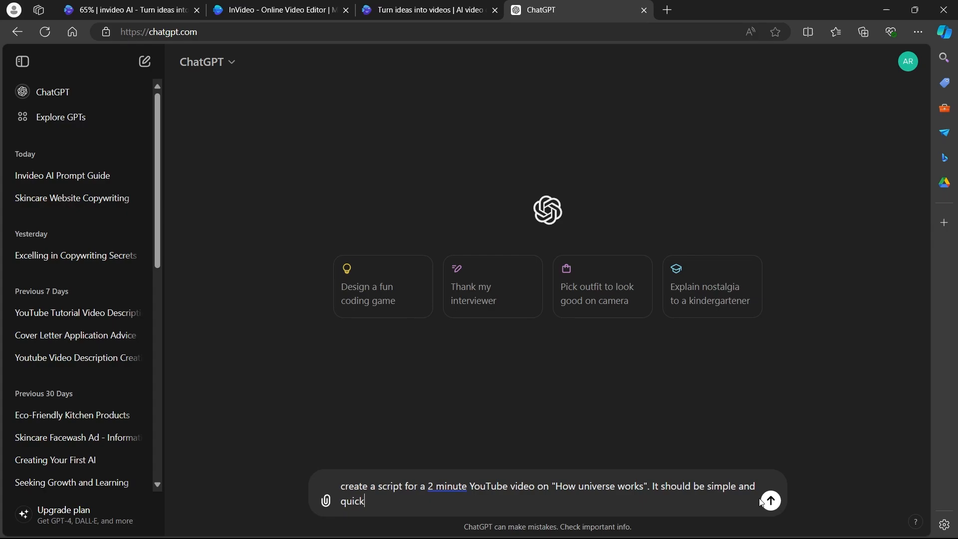
Send the request, review the generated universe script and return to the invideo AI tab
click(770, 500)
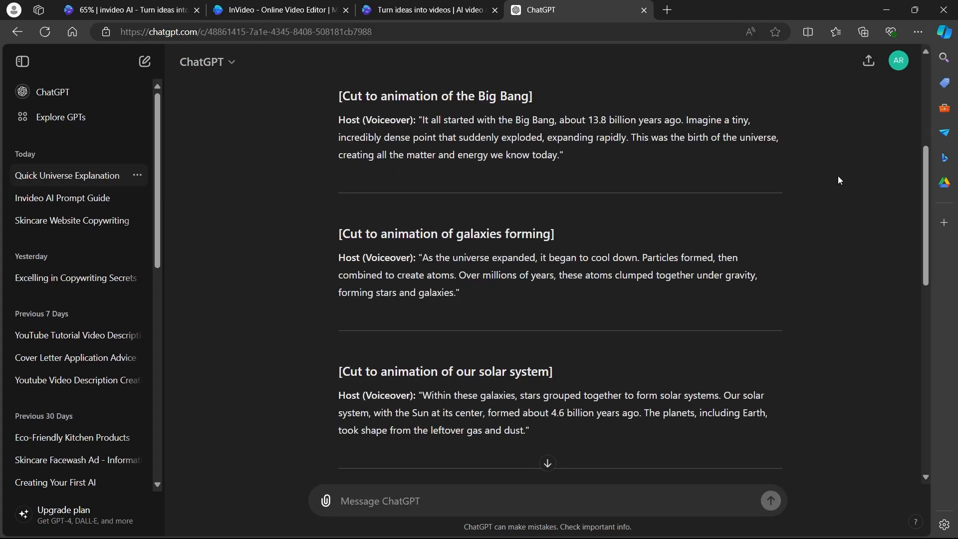
scroll(down, 3)
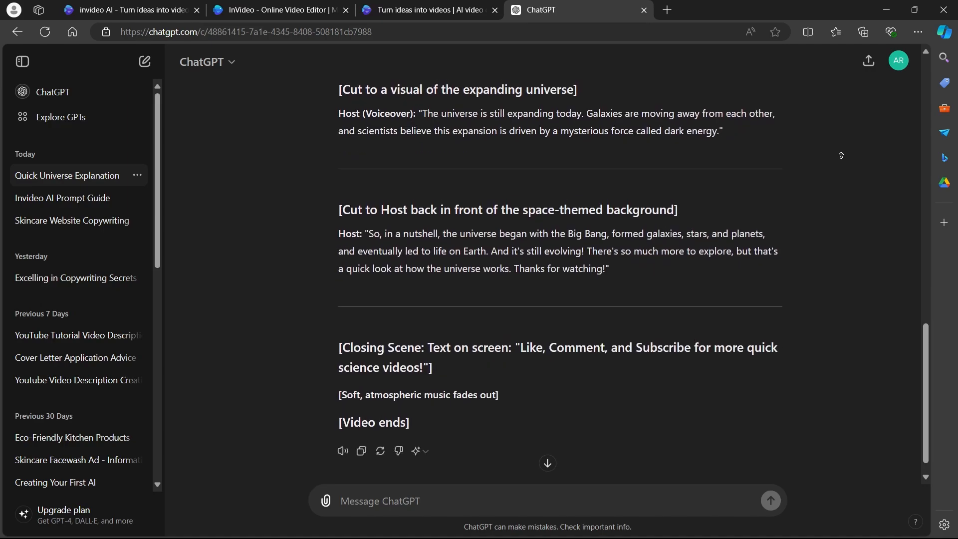
scroll(up, 3)
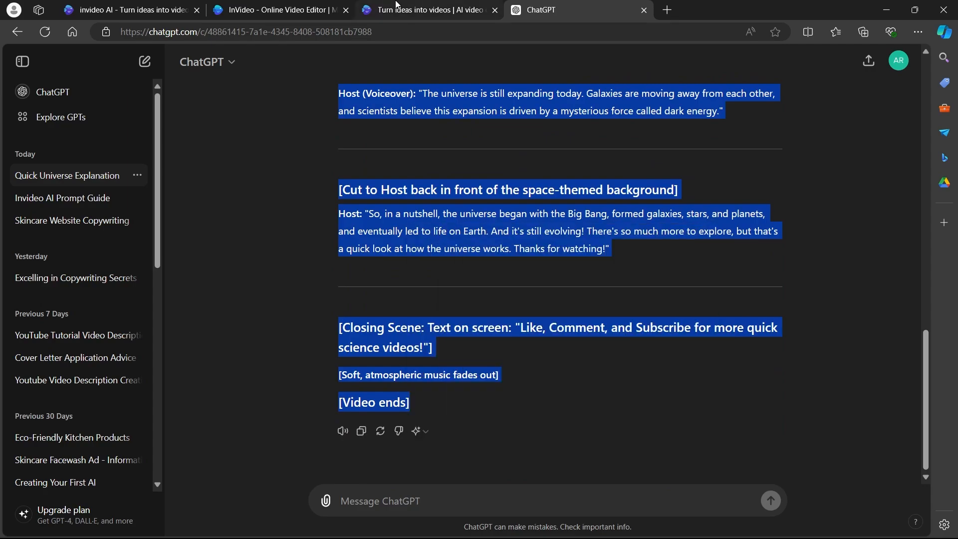
click(428, 10)
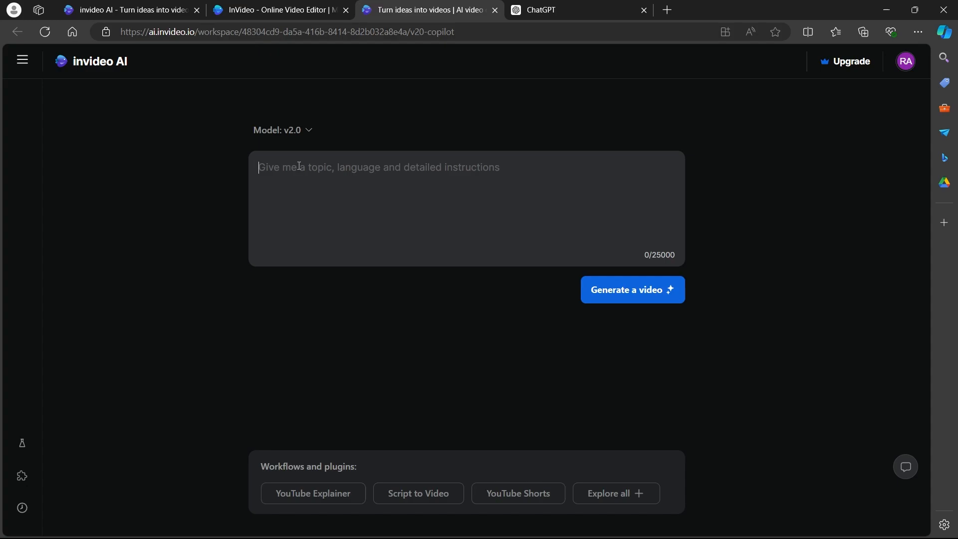
Prompt invideo AI with 'Create a video using this Script' plus the pasted script and generate
text(Create a video using this Script - "[Opening Scene: Soft, atmospheric music playing in the background)
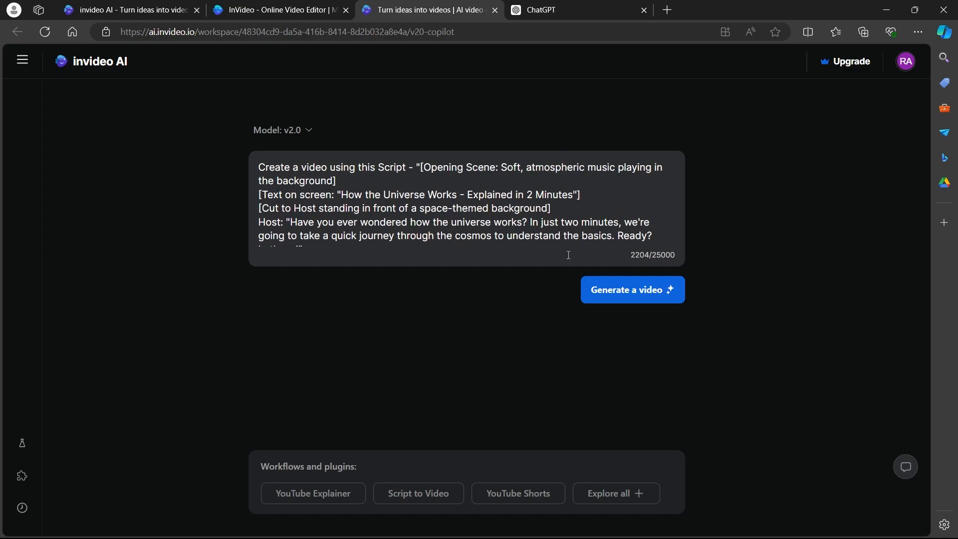
click(632, 290)
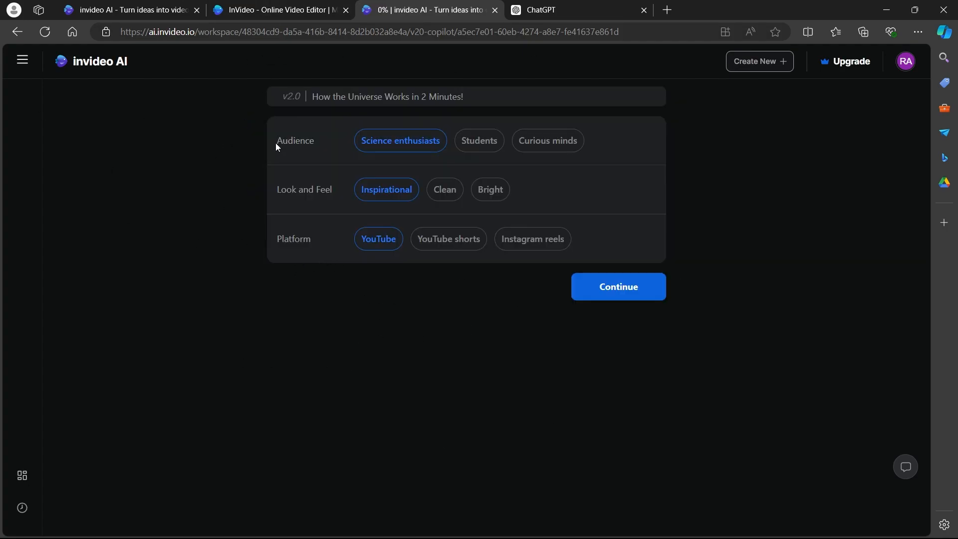
mouse_move(540, 154)
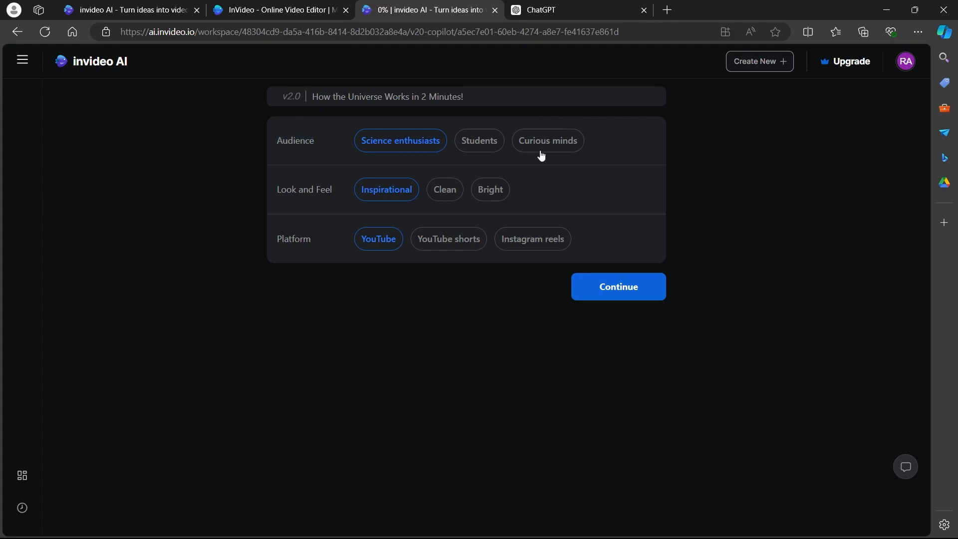
Choose Curious minds audience, Bright look and YouTube platform, then continue to generation
click(547, 140)
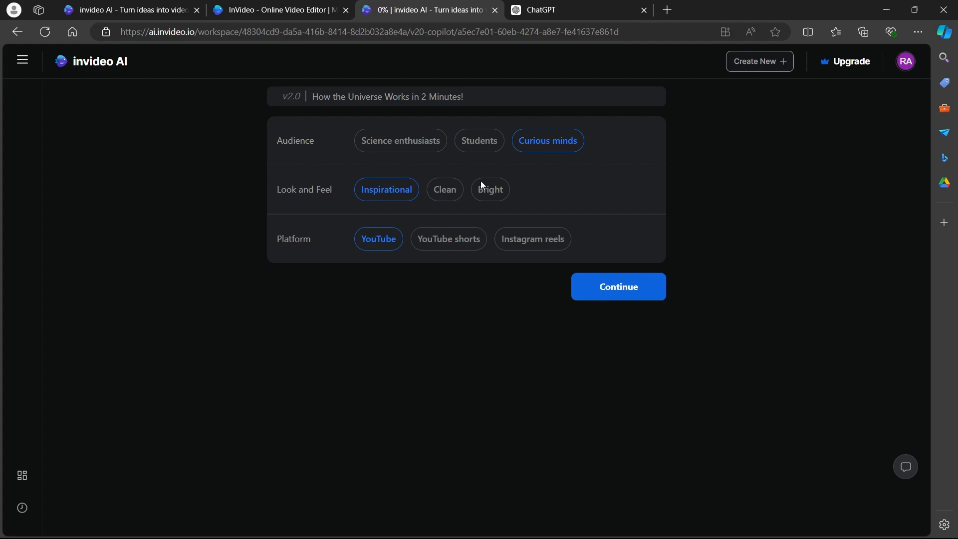
click(489, 190)
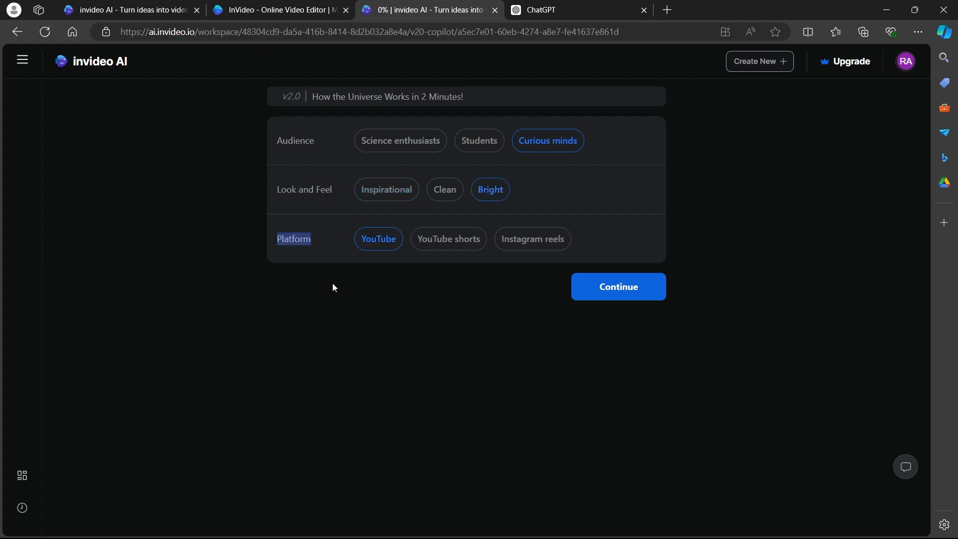
mouse_move(280, 202)
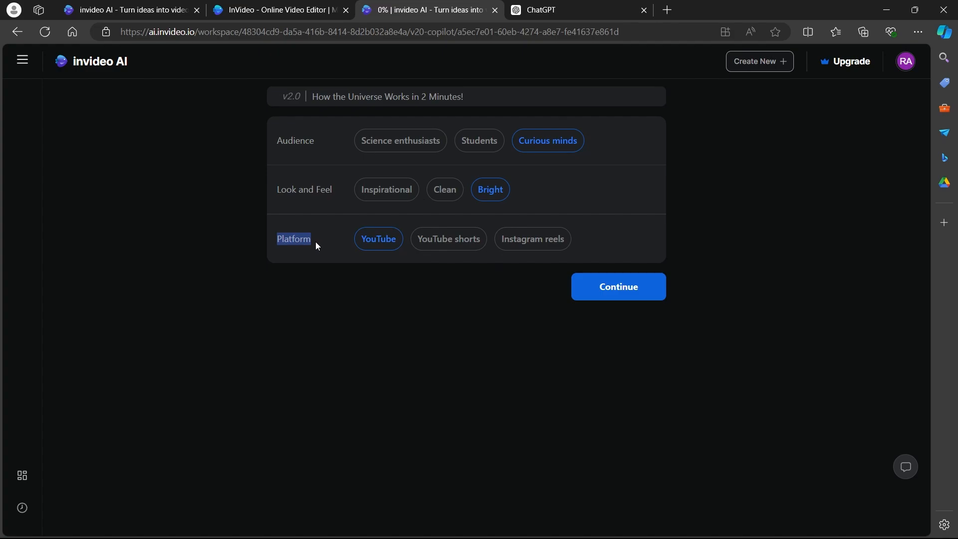
click(617, 287)
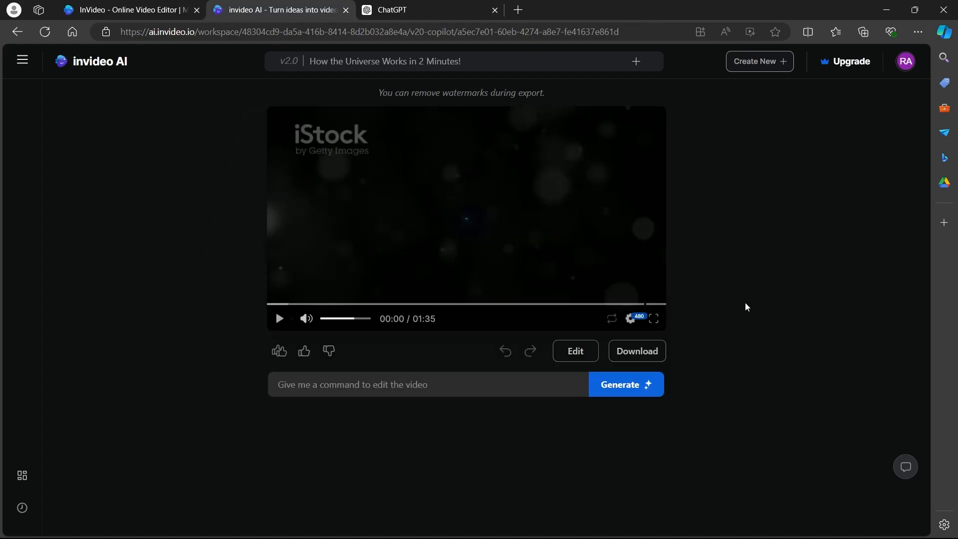
mouse_move(292, 235)
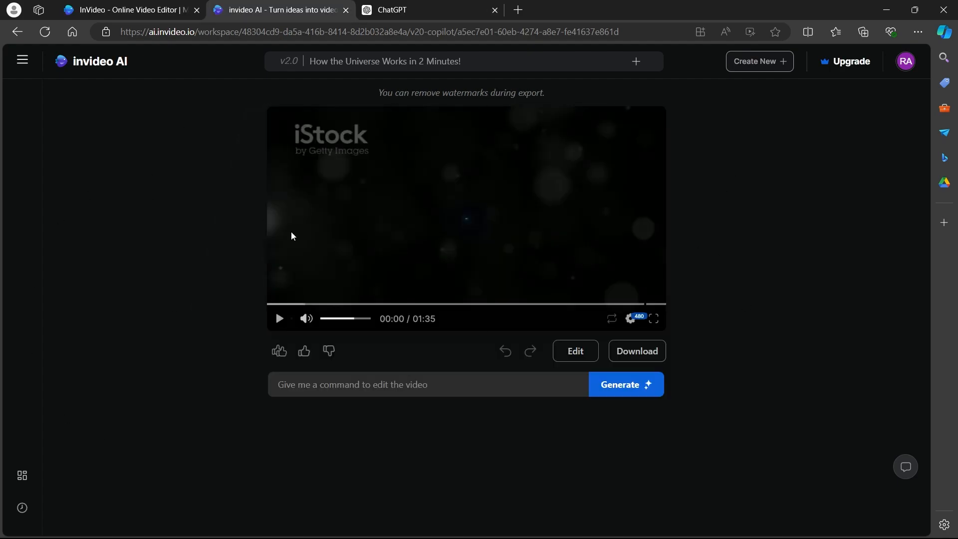
Play the generated 1:35 universe video and pause it around 1:10
click(278, 317)
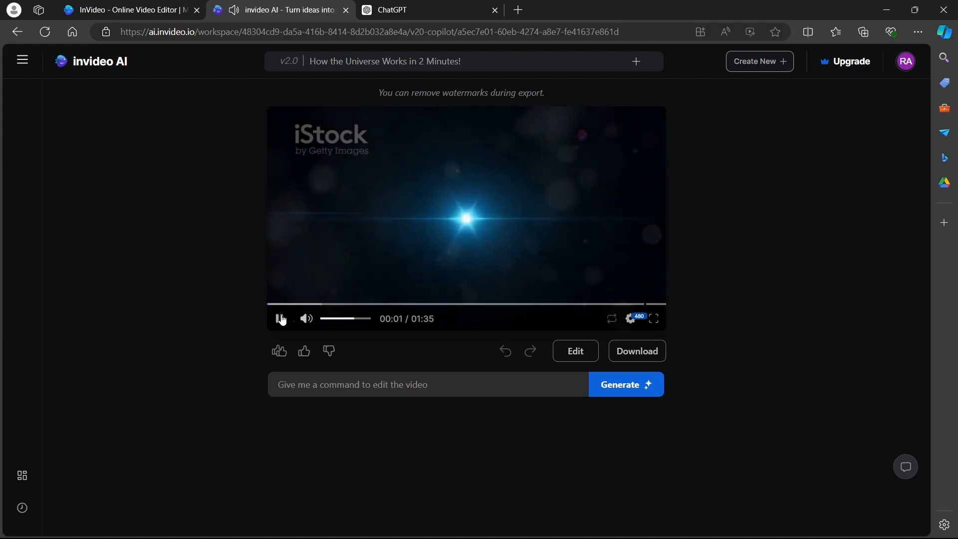
click(278, 318)
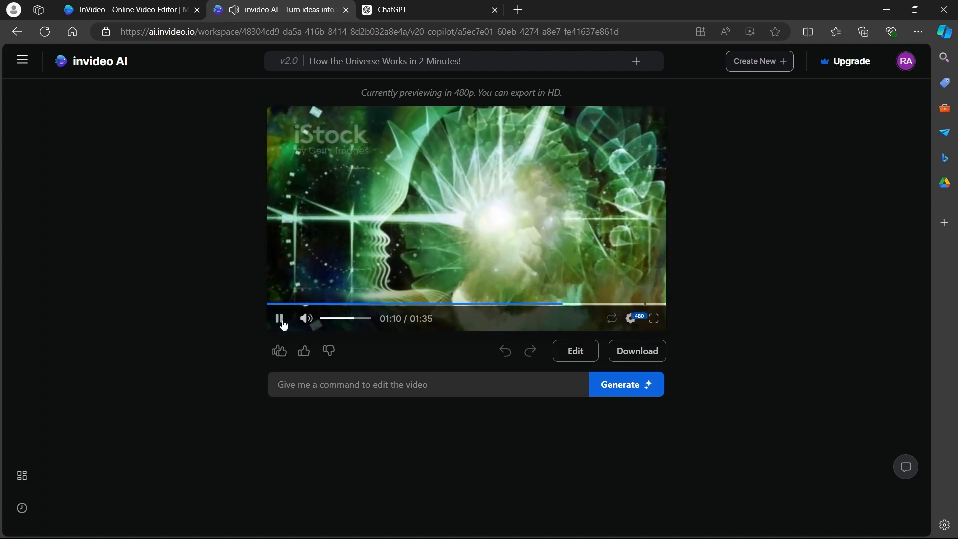
click(280, 318)
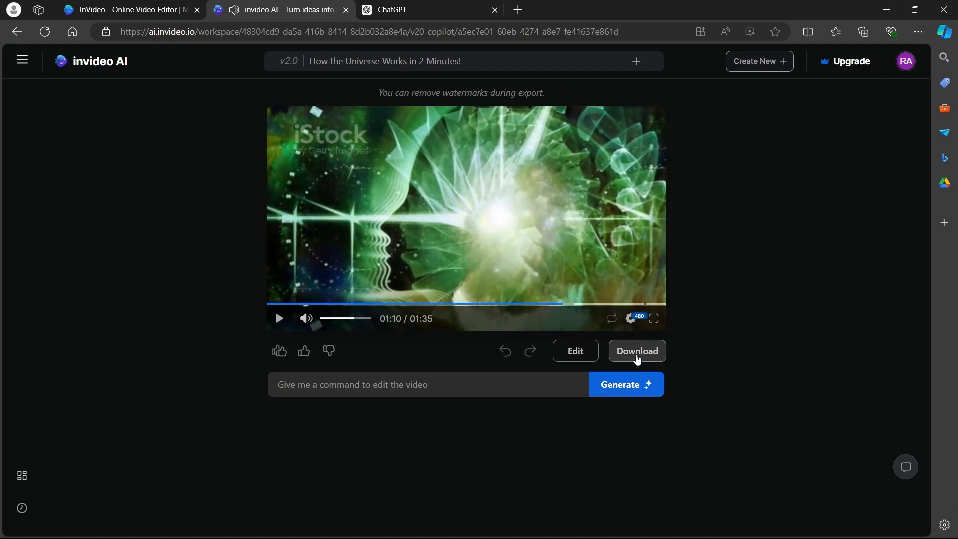
Download with stock watermarks, normal branding and 1080p, confirming the export
click(635, 351)
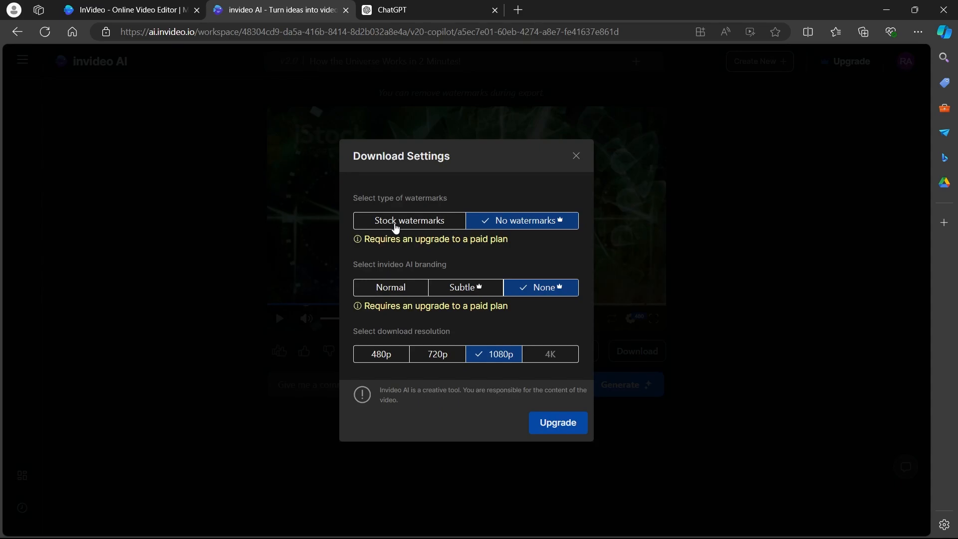
mouse_move(535, 234)
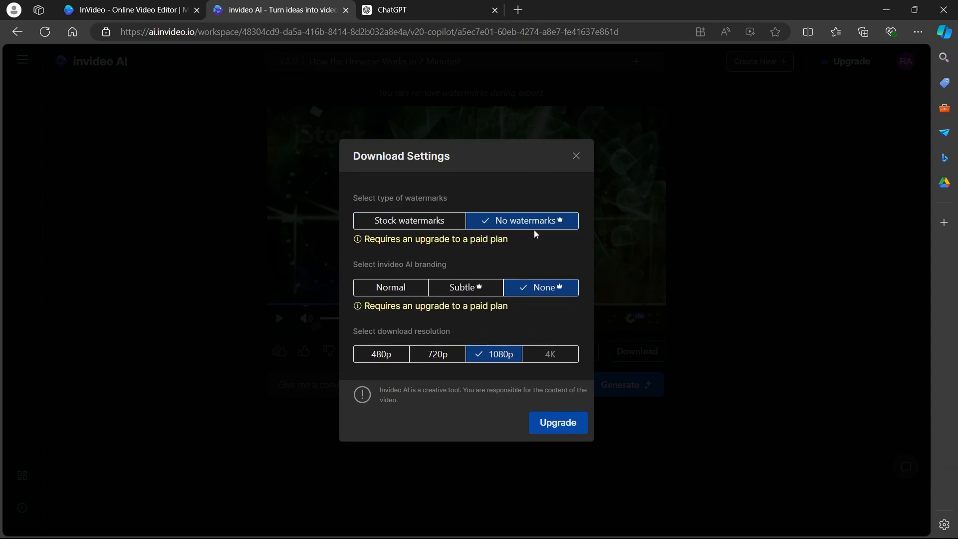
mouse_move(539, 302)
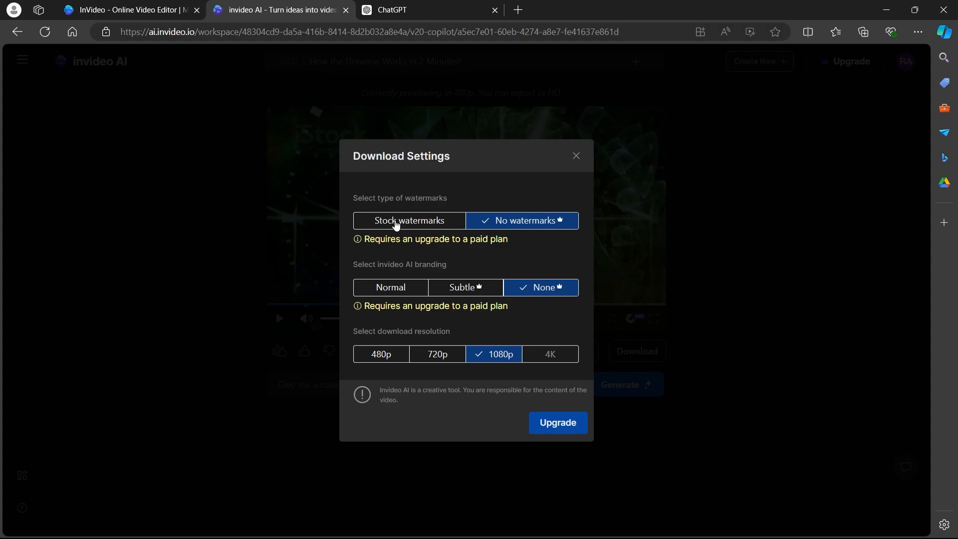
click(409, 221)
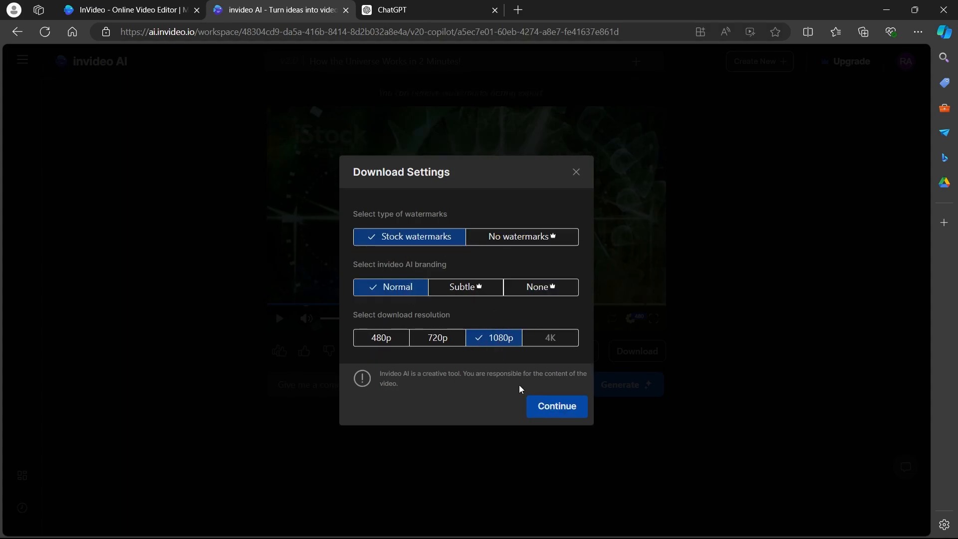
click(555, 406)
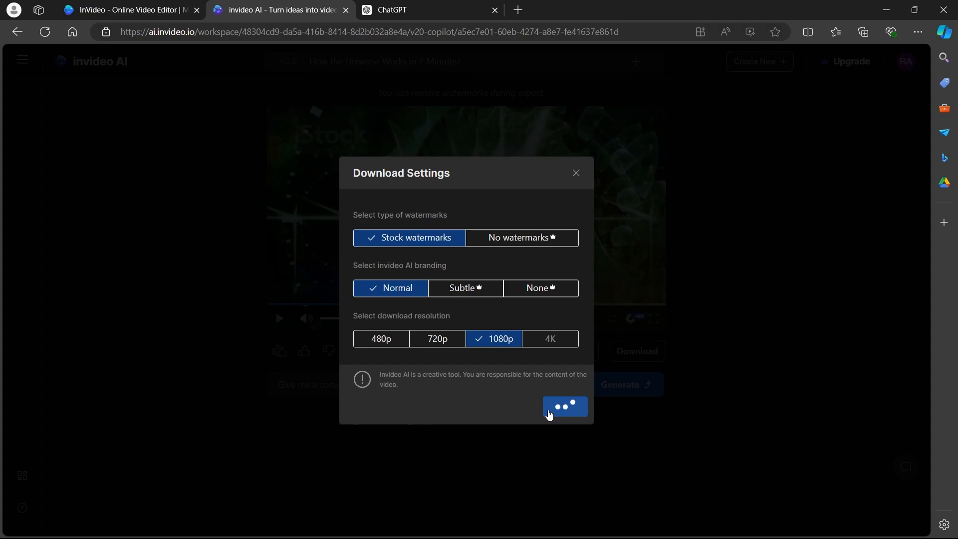
click(562, 406)
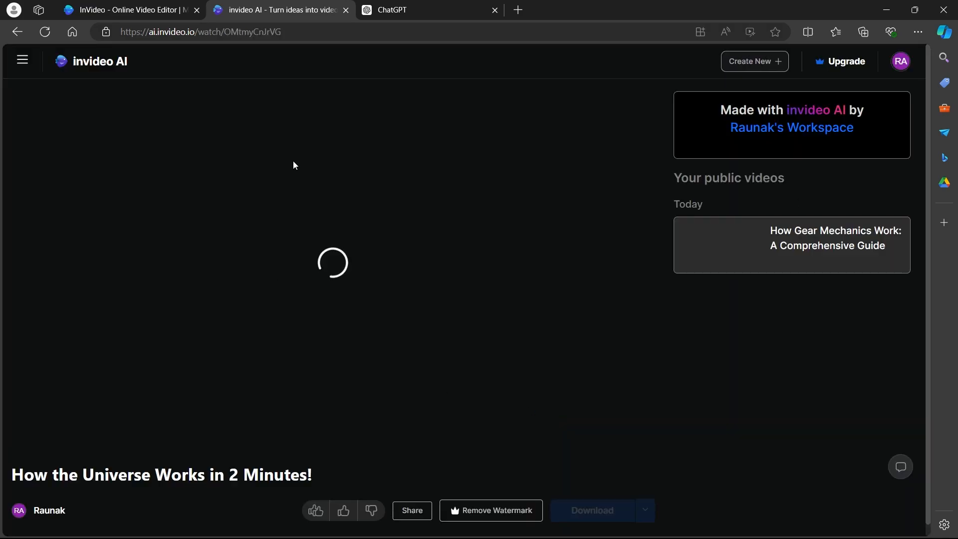
Wait on the watch page while the video renders toward 63% preparation
click(589, 510)
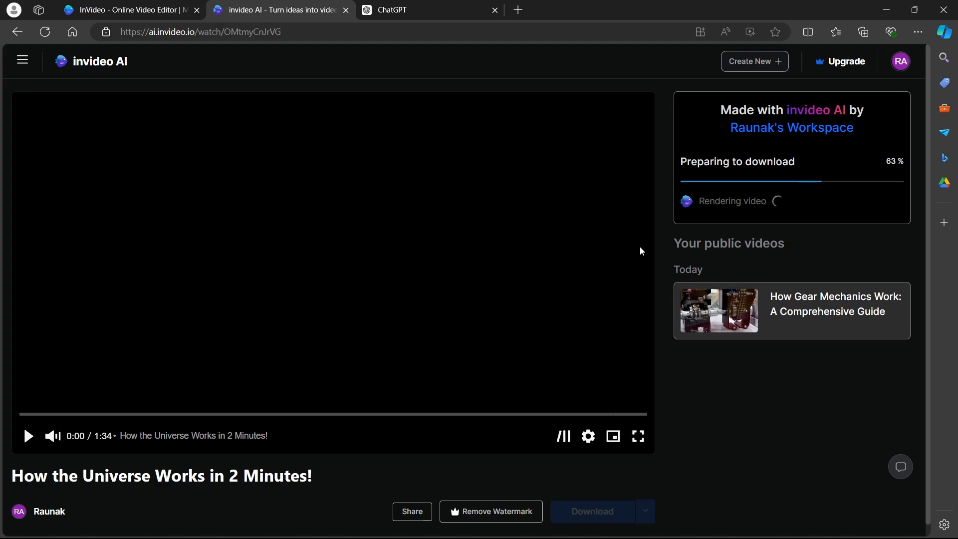
mouse_move(554, 135)
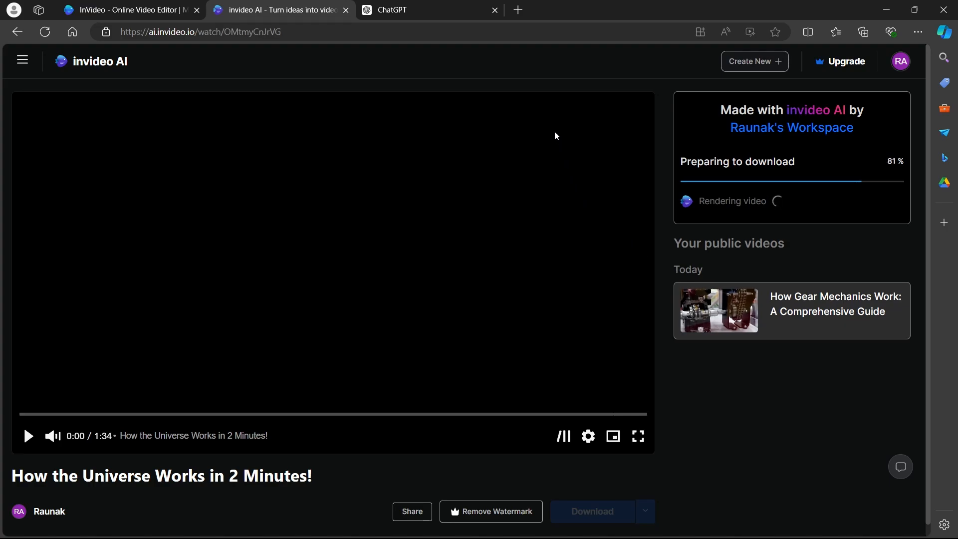